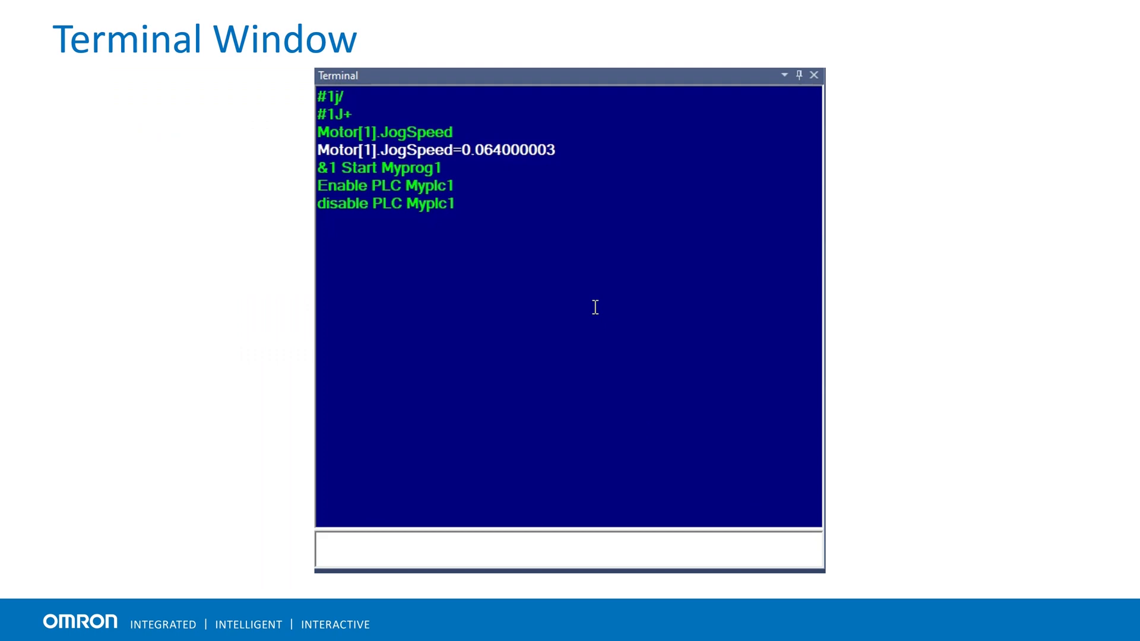
- Show the Terminal's Properties > Control options for clearing, saving and copying the buffer
right_click(595, 308)
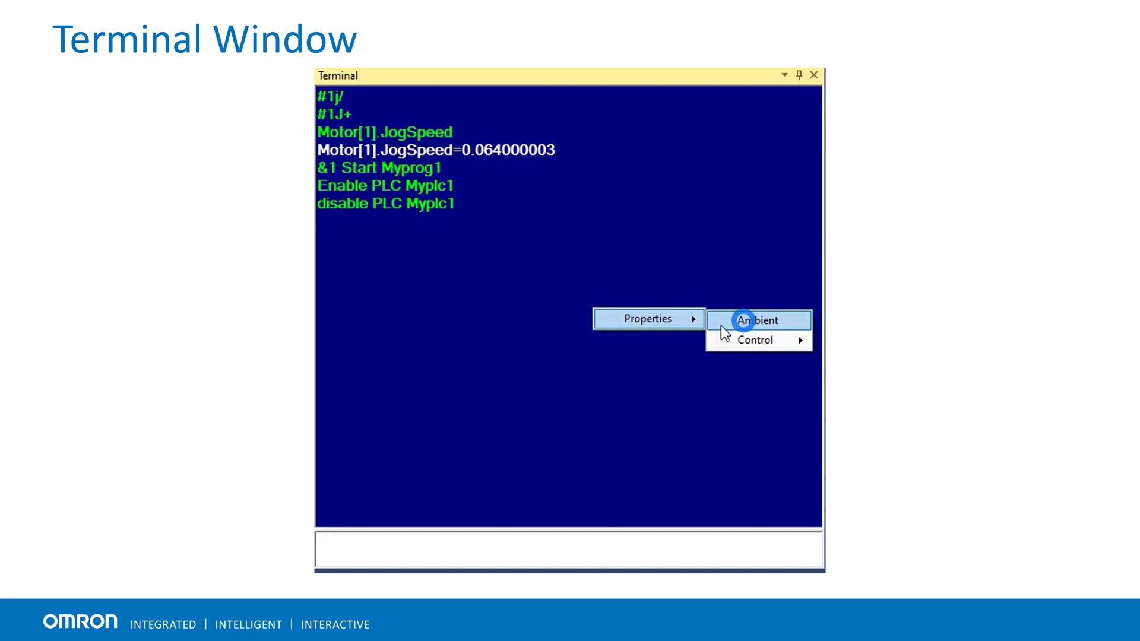
left_click(756, 320)
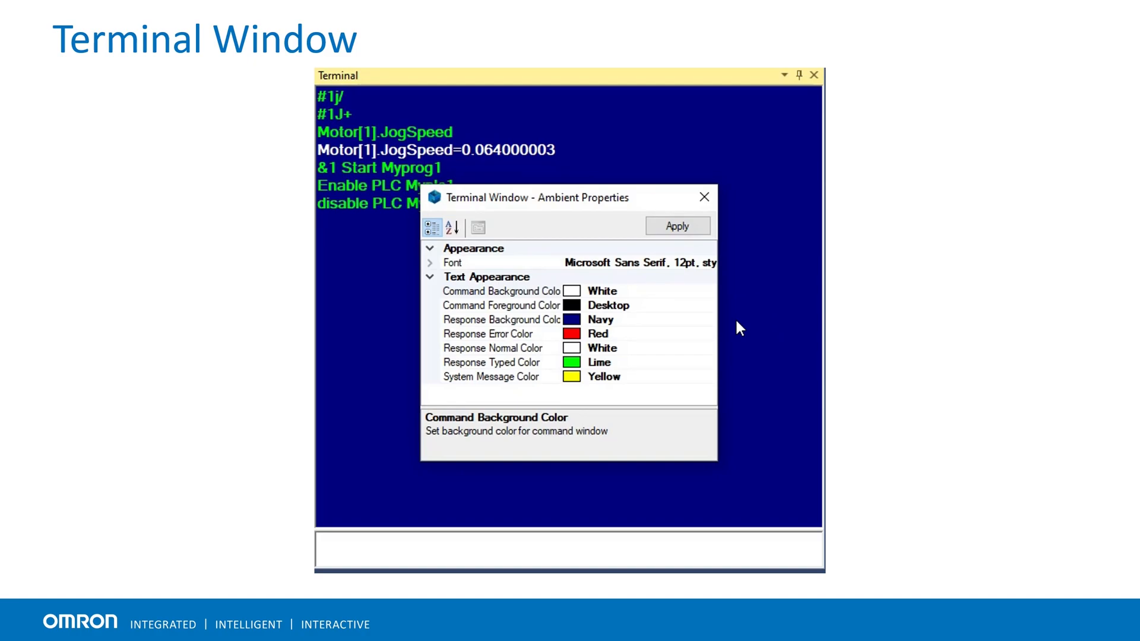
mouse_move(513, 250)
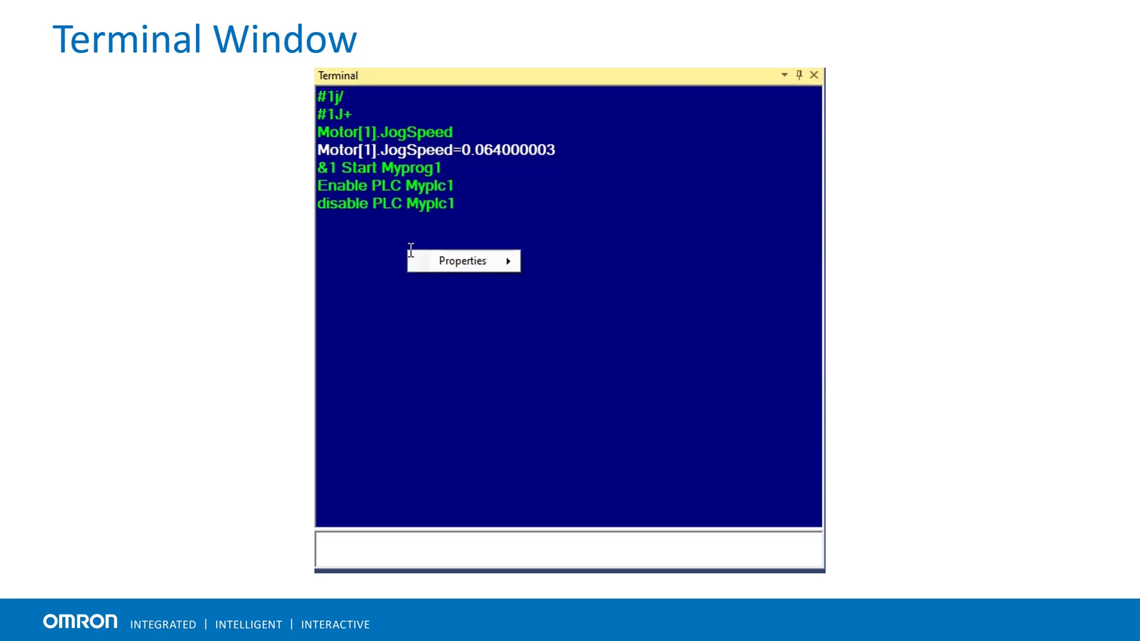
mouse_move(572, 283)
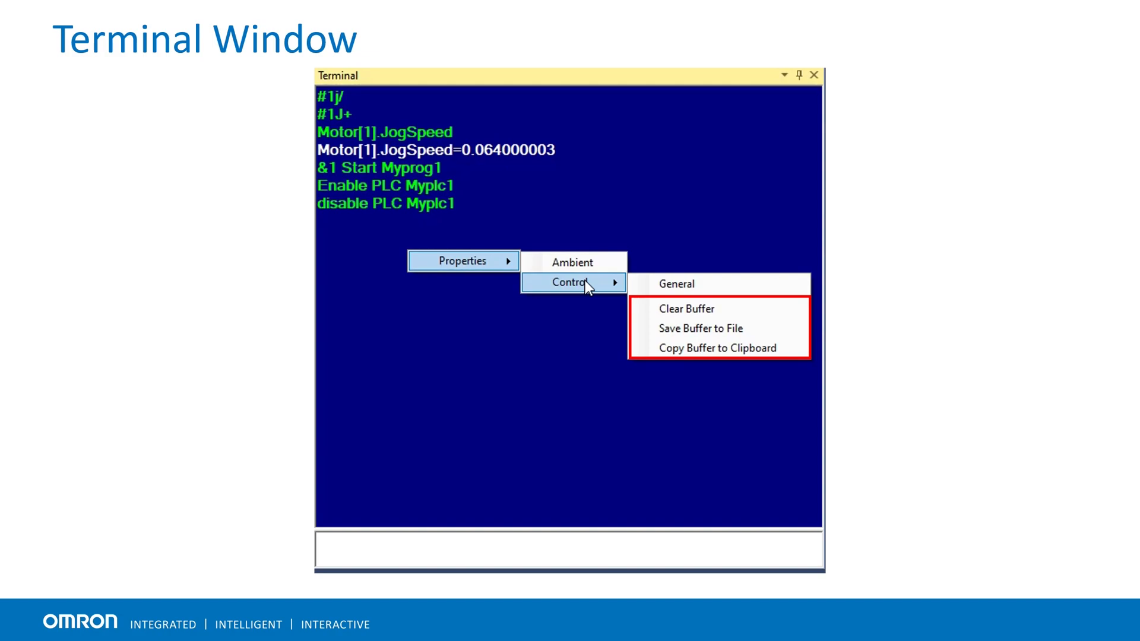
mouse_move(452, 477)
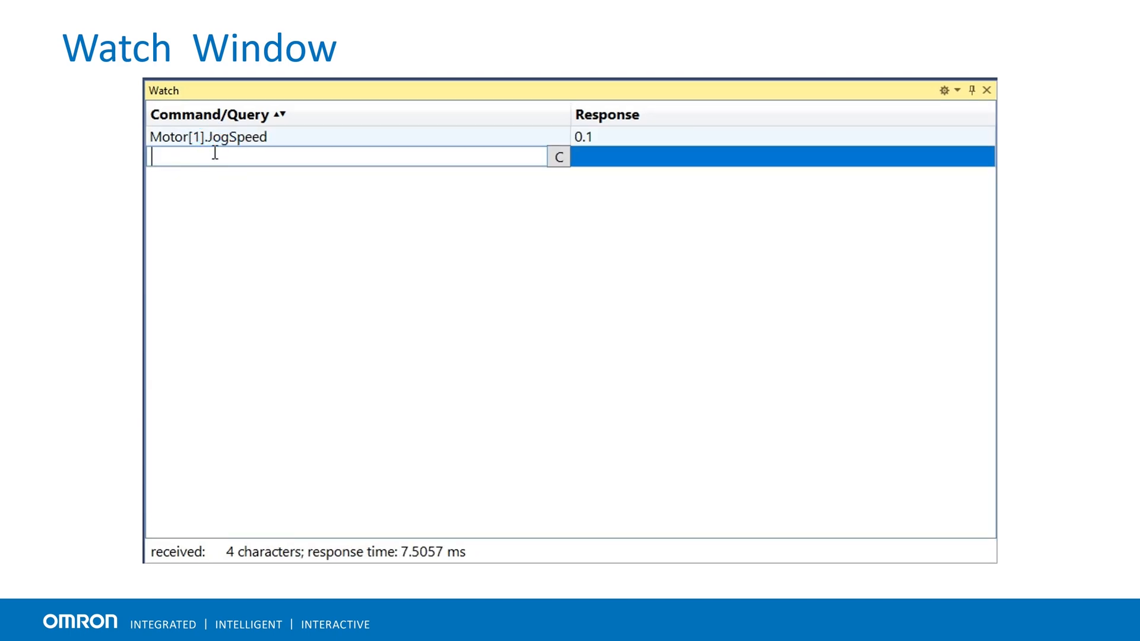
mouse_move(558, 158)
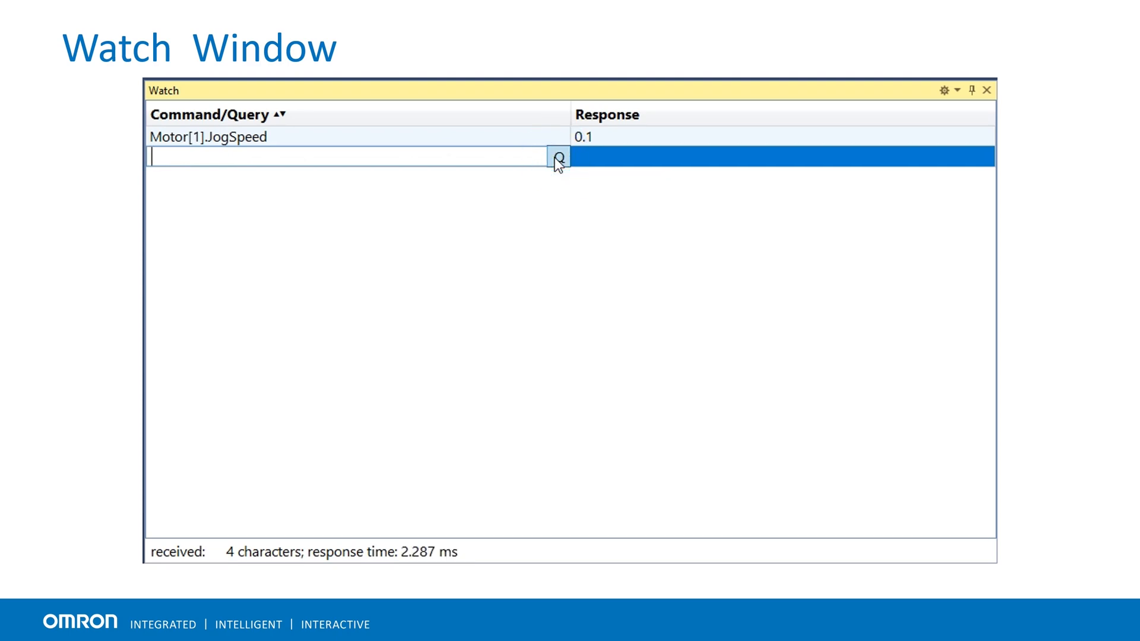
mouse_move(458, 186)
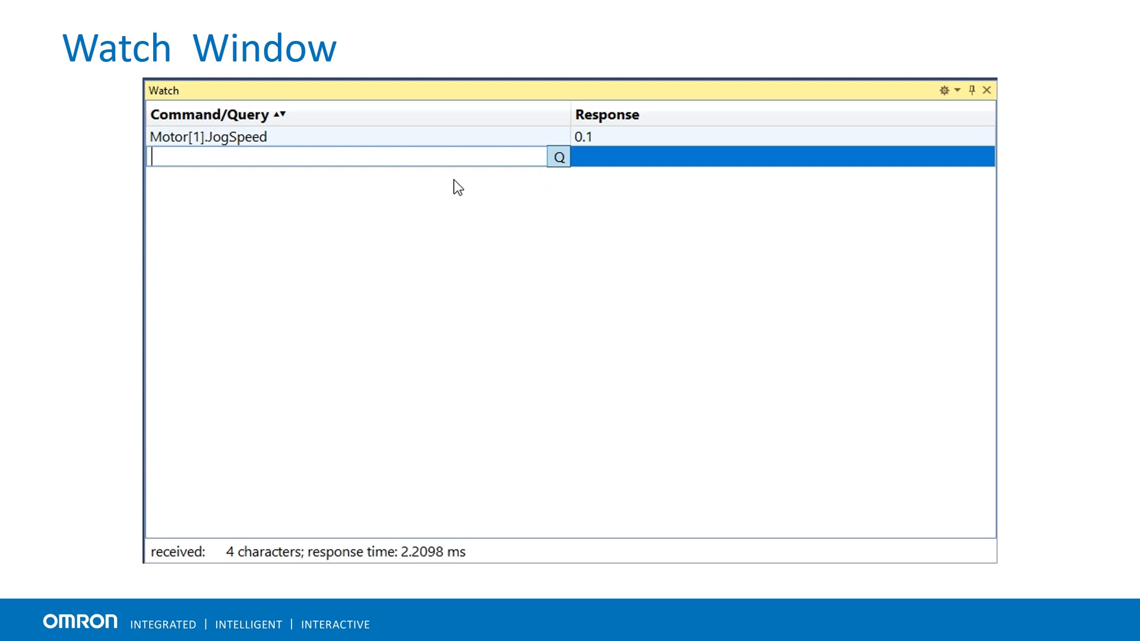
- Enter the Output1 = Output1 ^1 toggle command as a Watch entry
type("Output1")
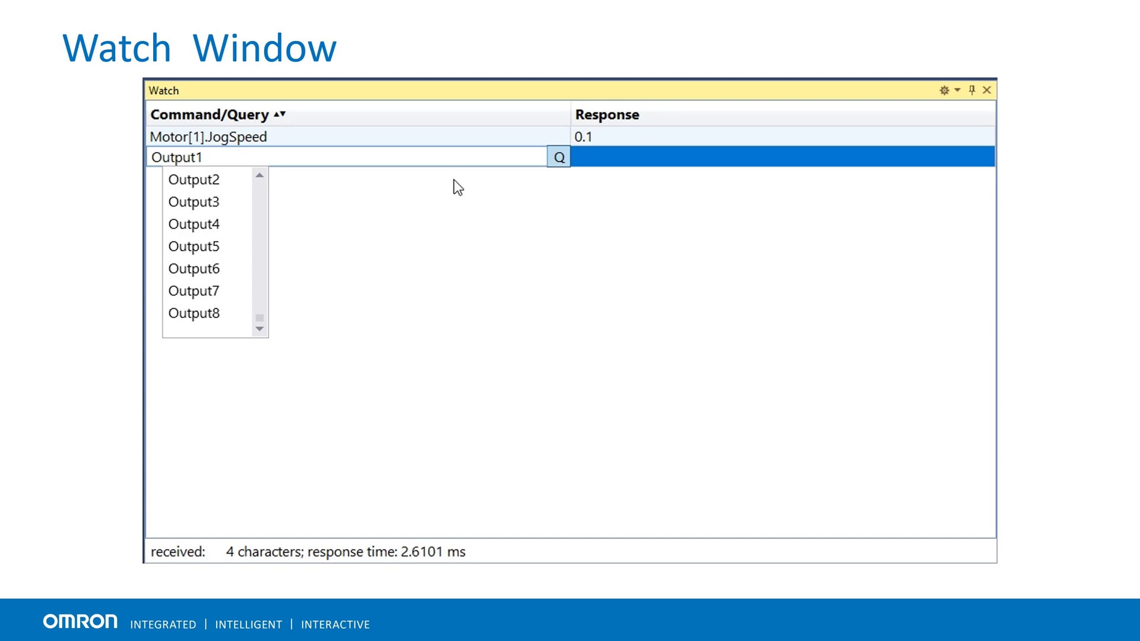
type("= Output1 ^1")
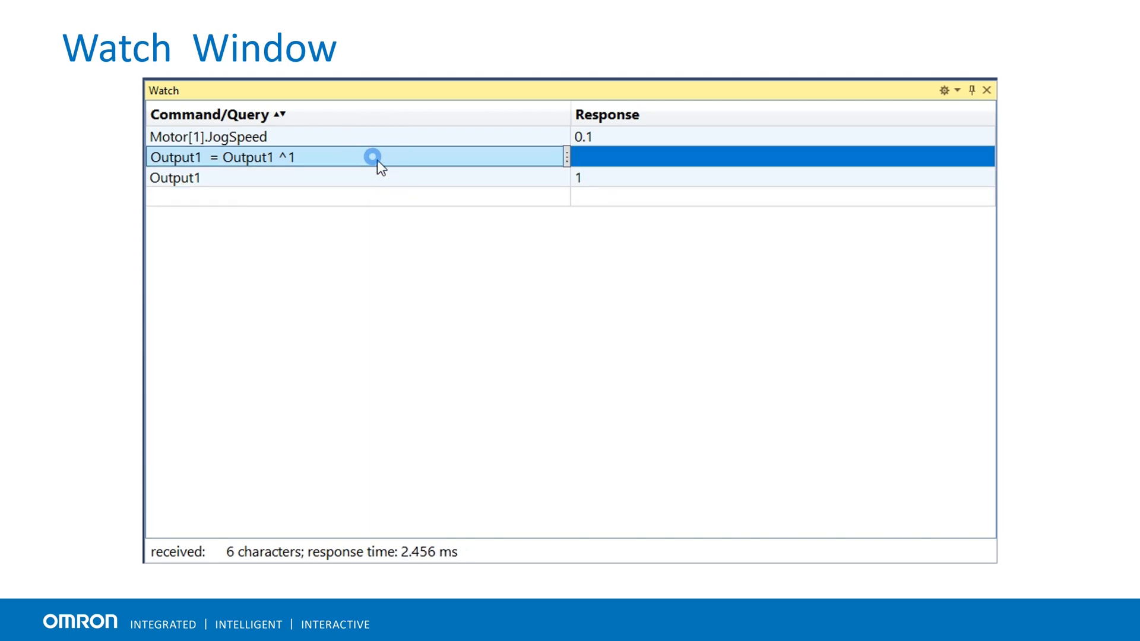
- Enter L0 = L0 +1 as a Watch command along with the L0 query and L1 = SIND(L0)
left_click(372, 157)
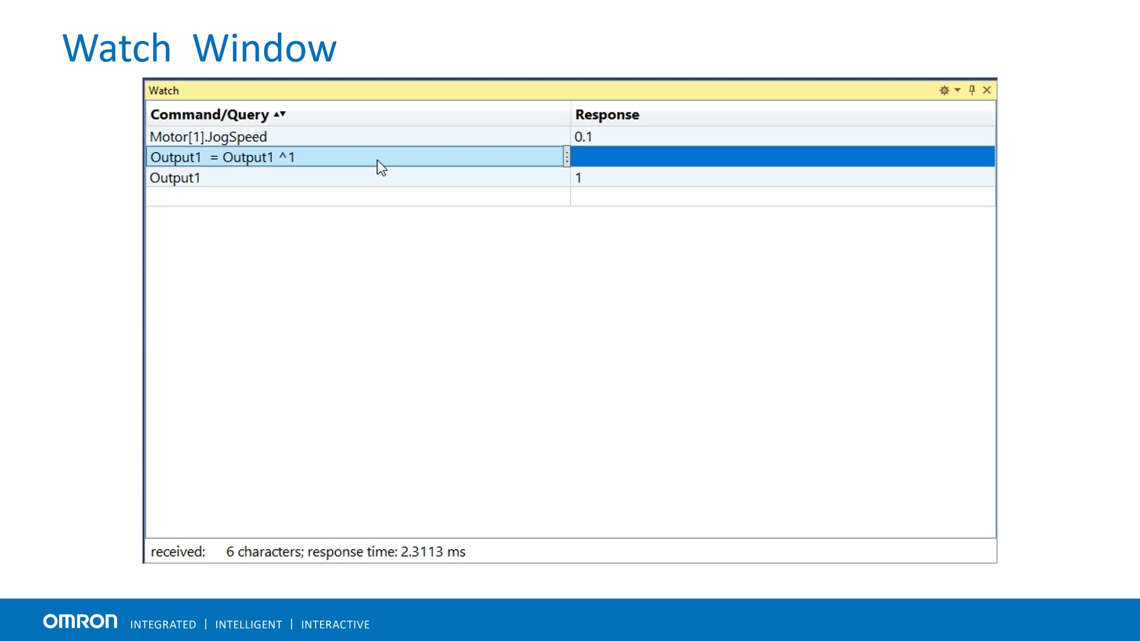
type("L0")
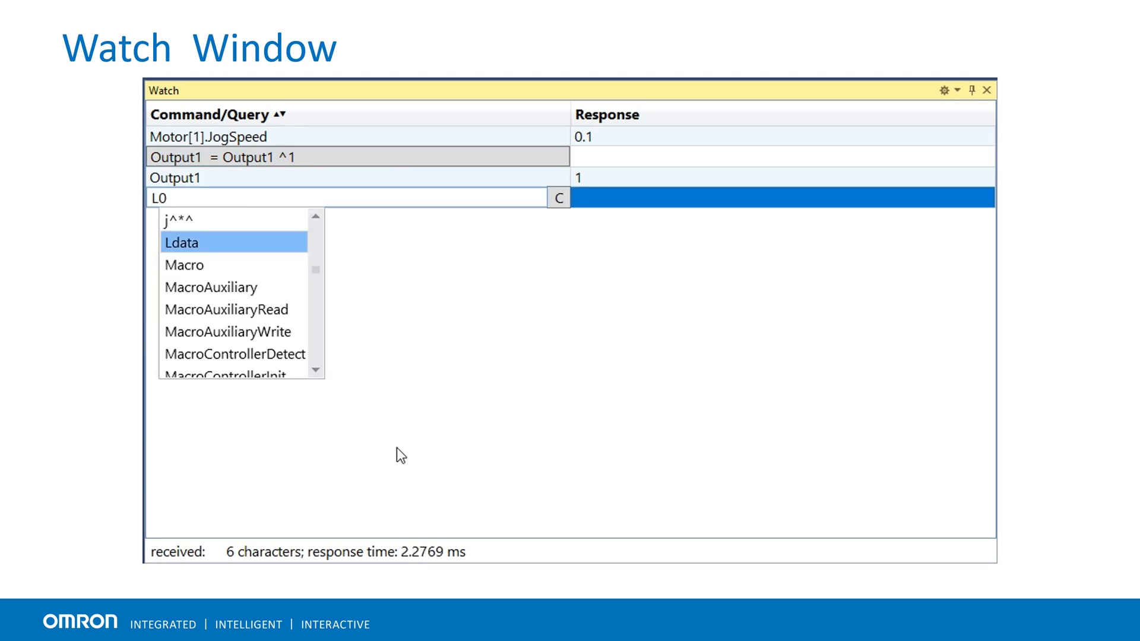
type("= L0 +1")
type("L1 = S")
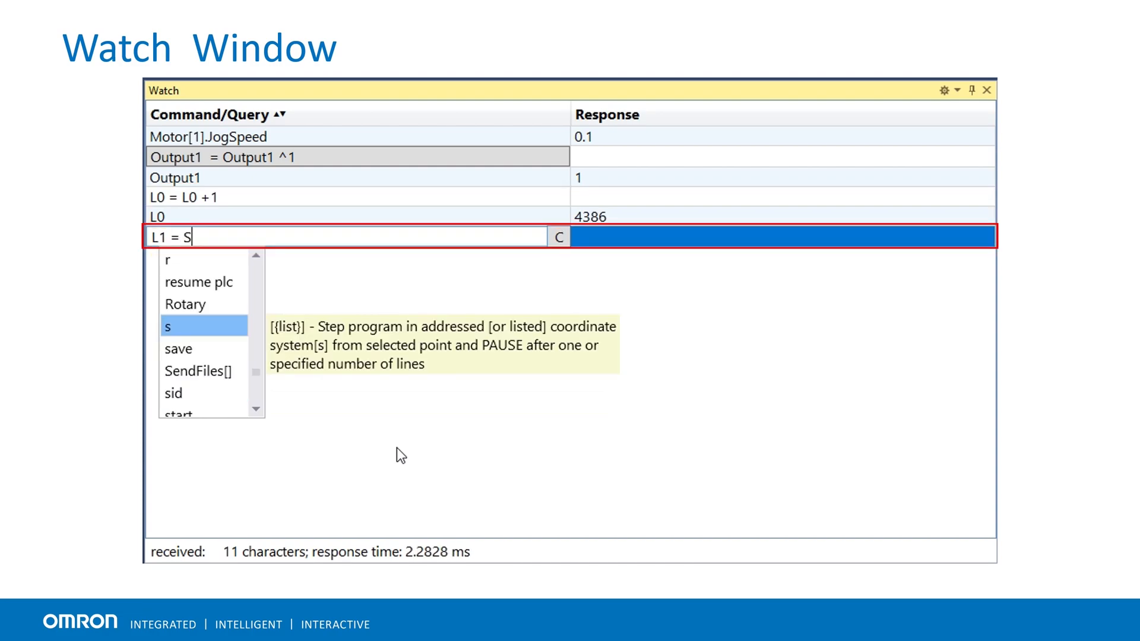
type("IND(L0) L1")
key("Return")
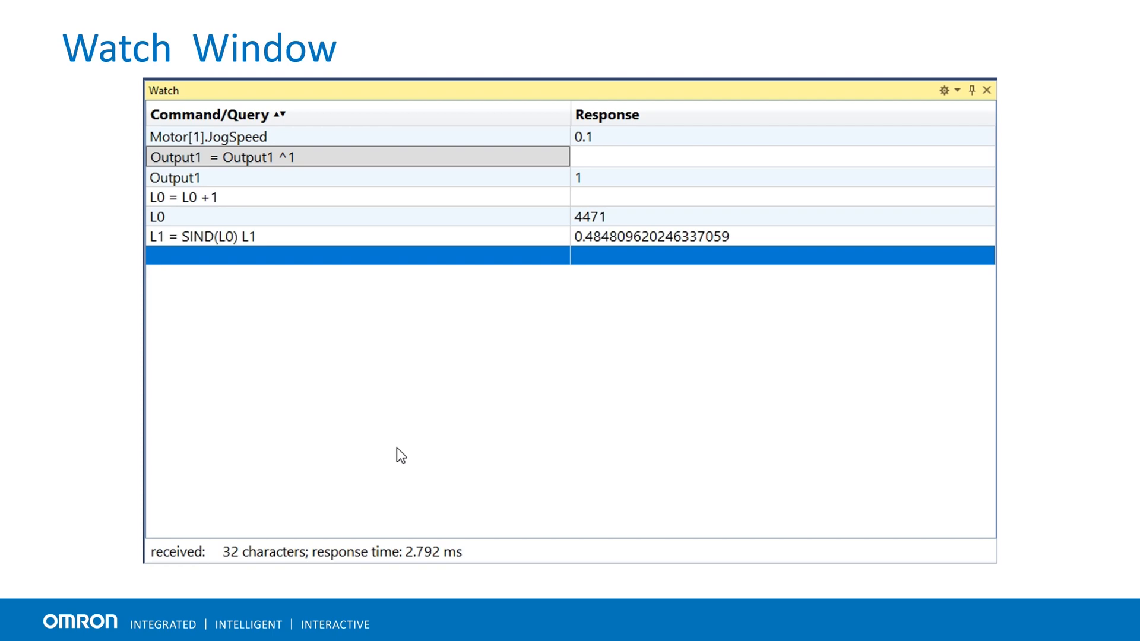
right_click(540, 256)
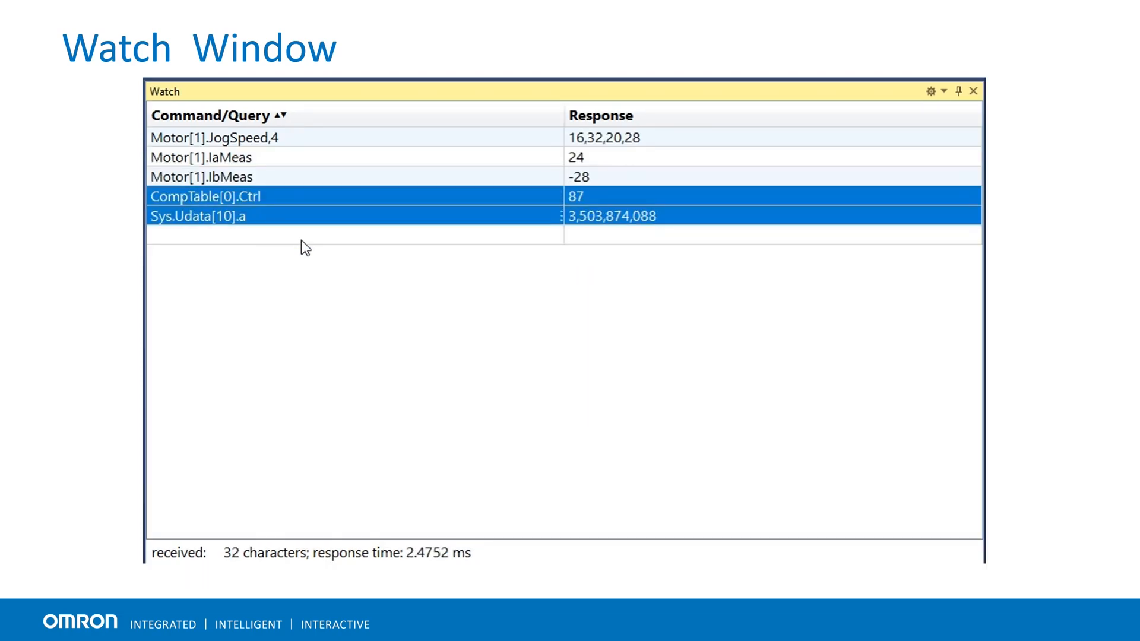
- Switch CompTable[0].Ctrl and Sys.Udata[10].a to Hex display format
right_click(502, 203)
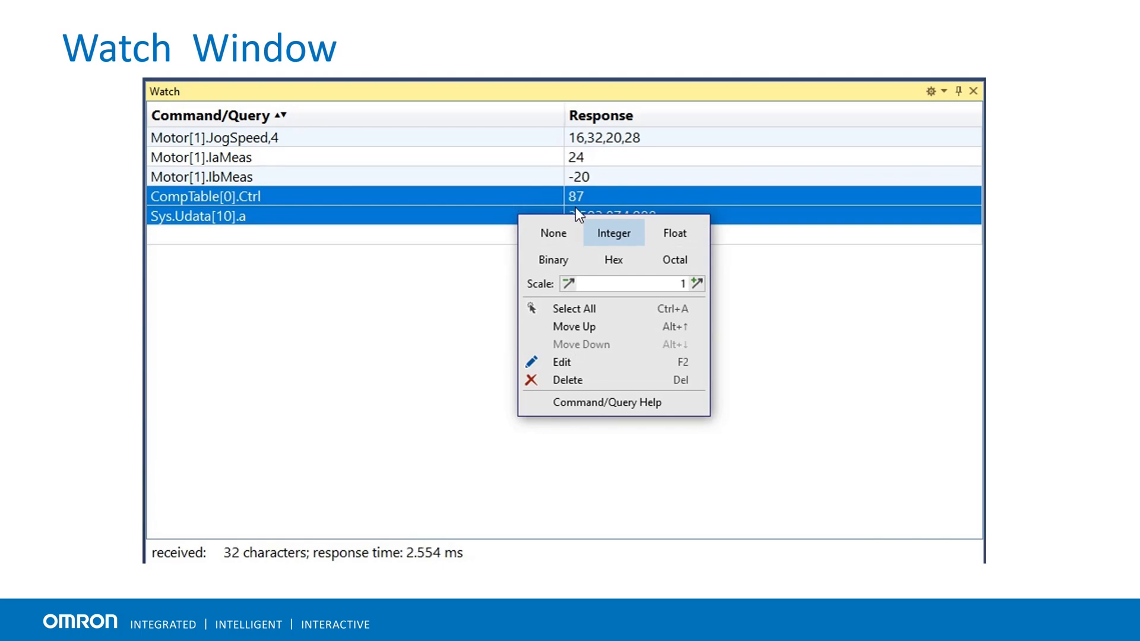
left_click(612, 260)
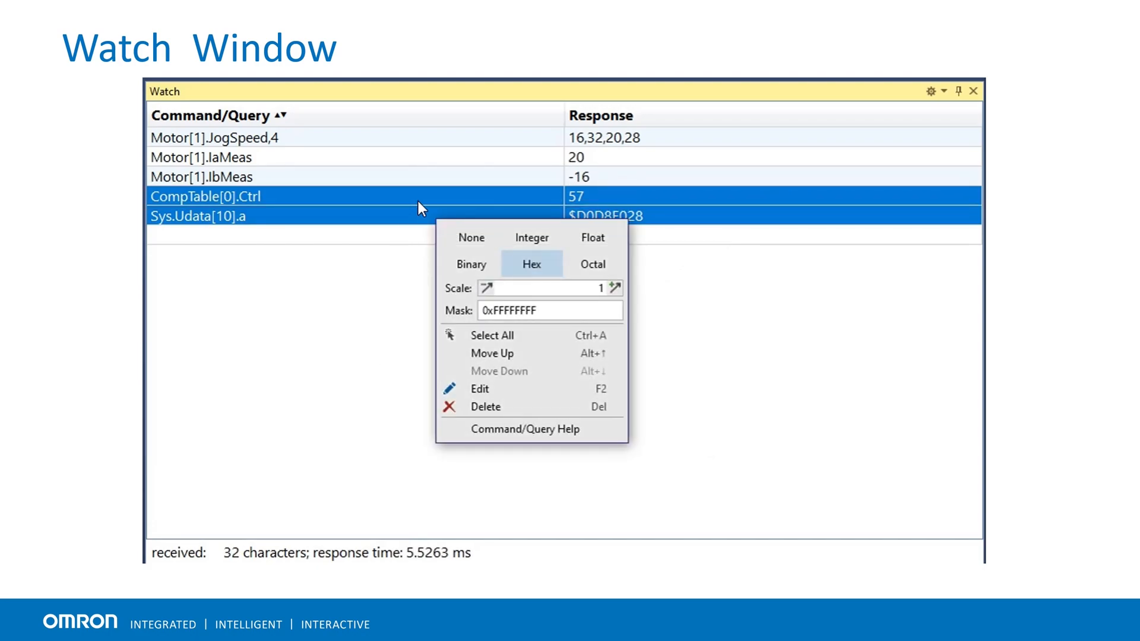
left_click(470, 263)
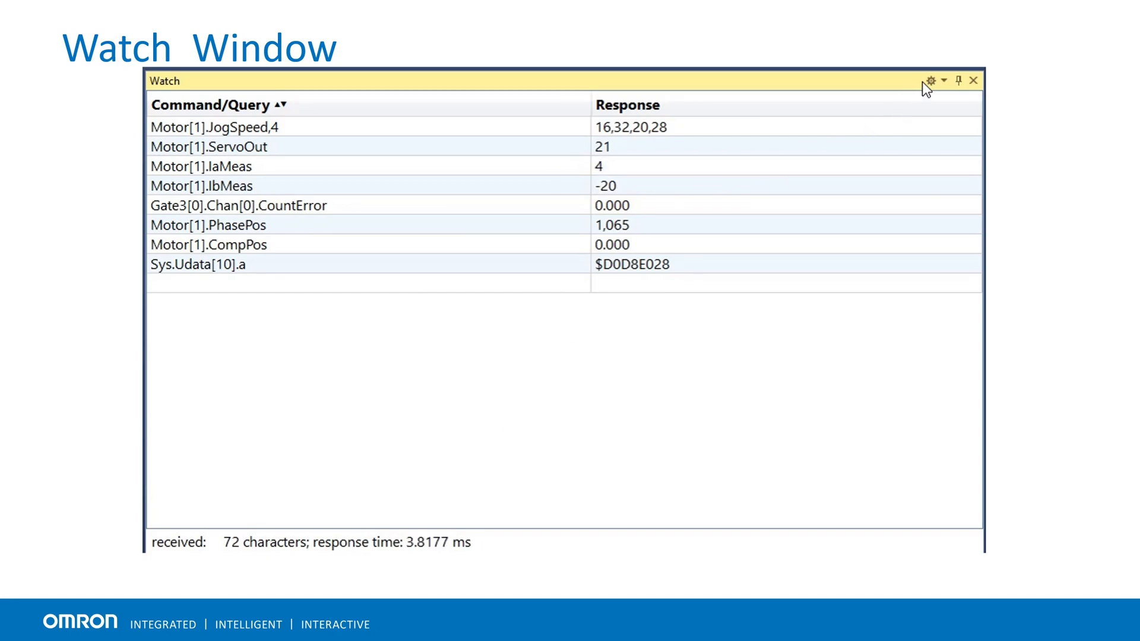
left_click(931, 79)
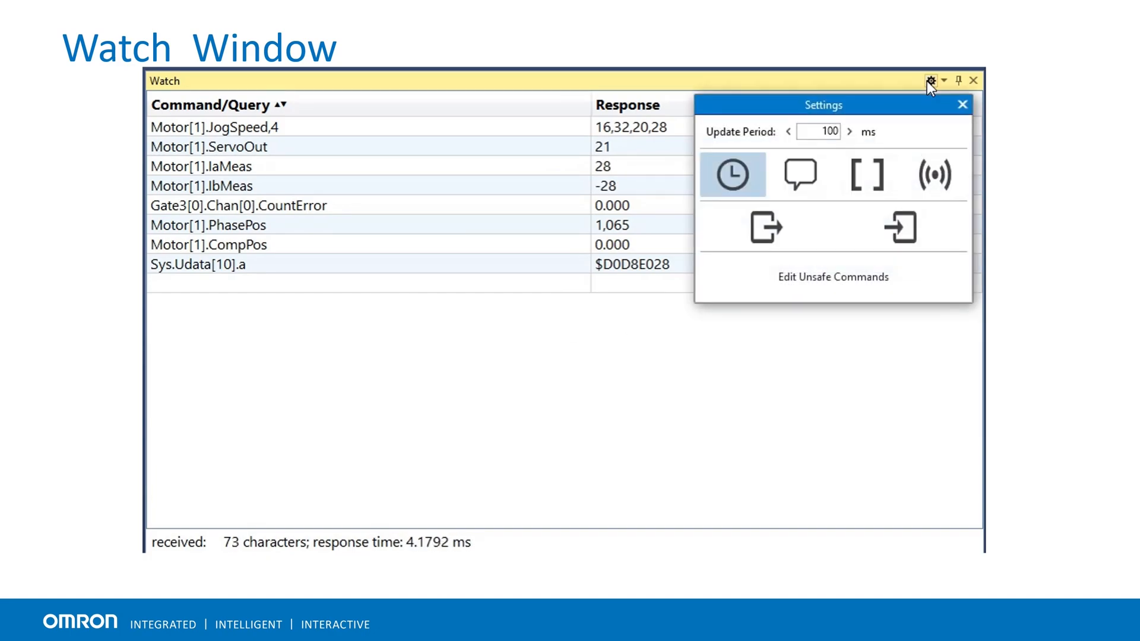
left_click(820, 132)
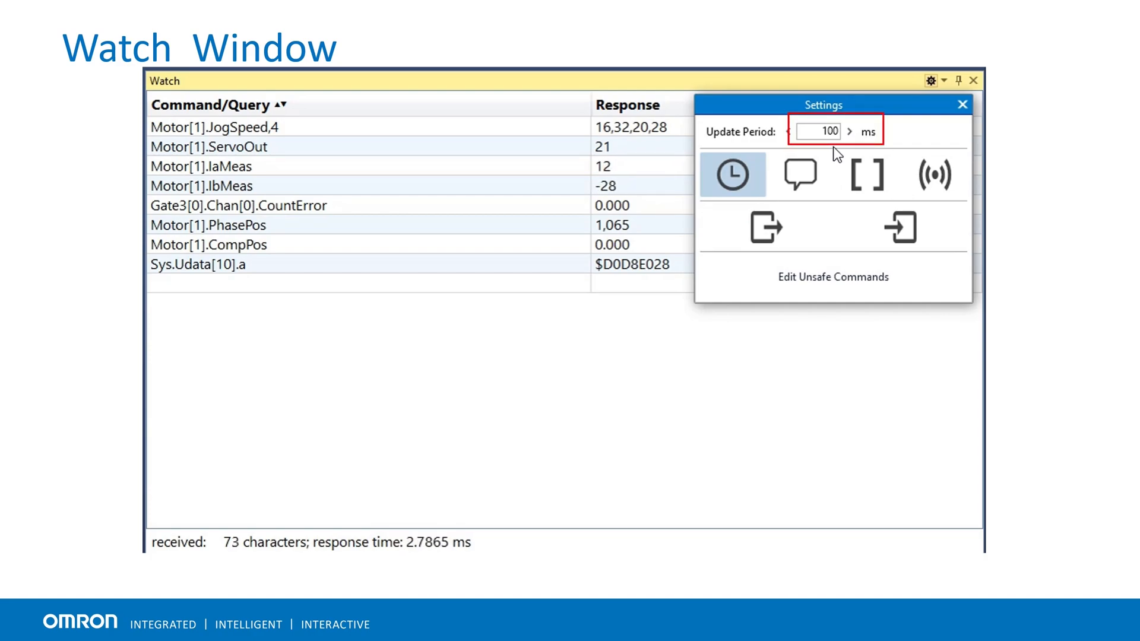
left_click(732, 174)
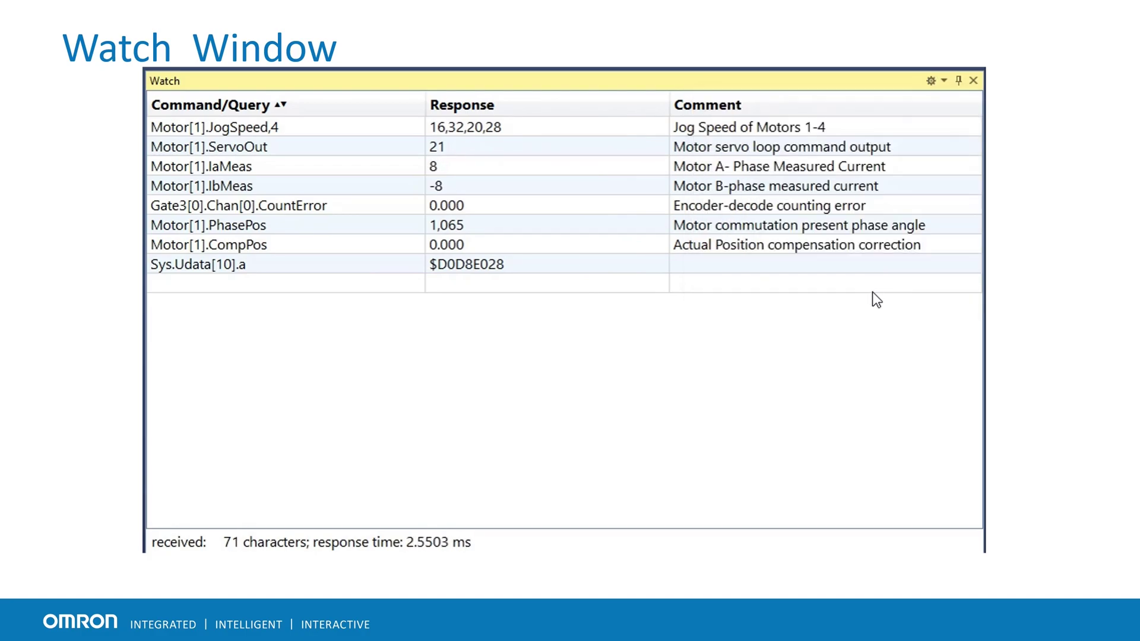
left_click(932, 80)
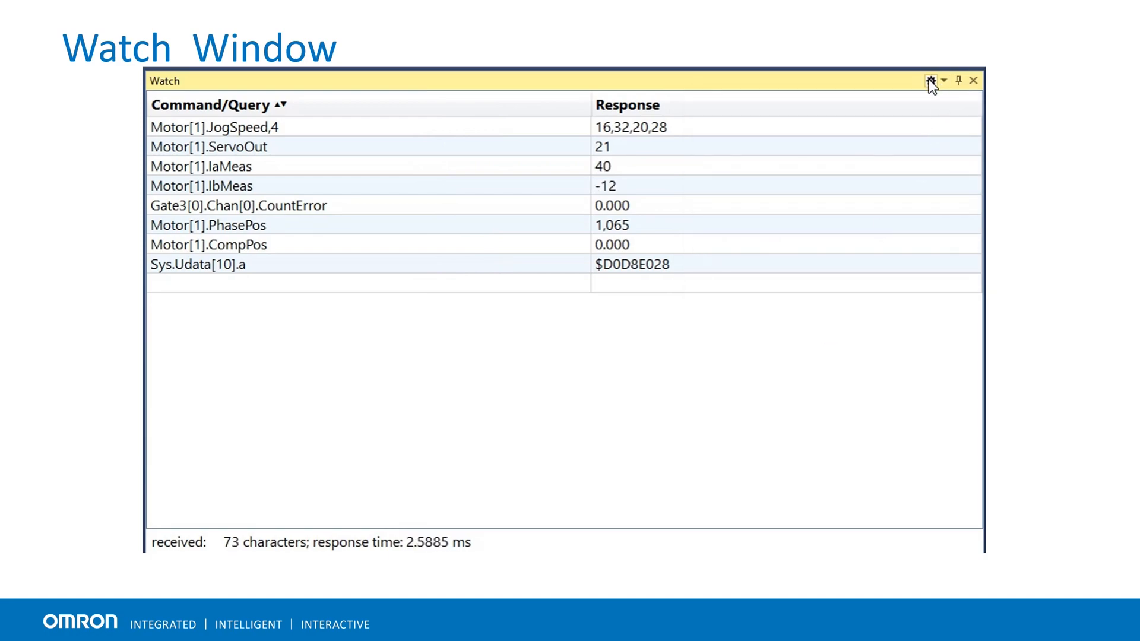
left_click(931, 81)
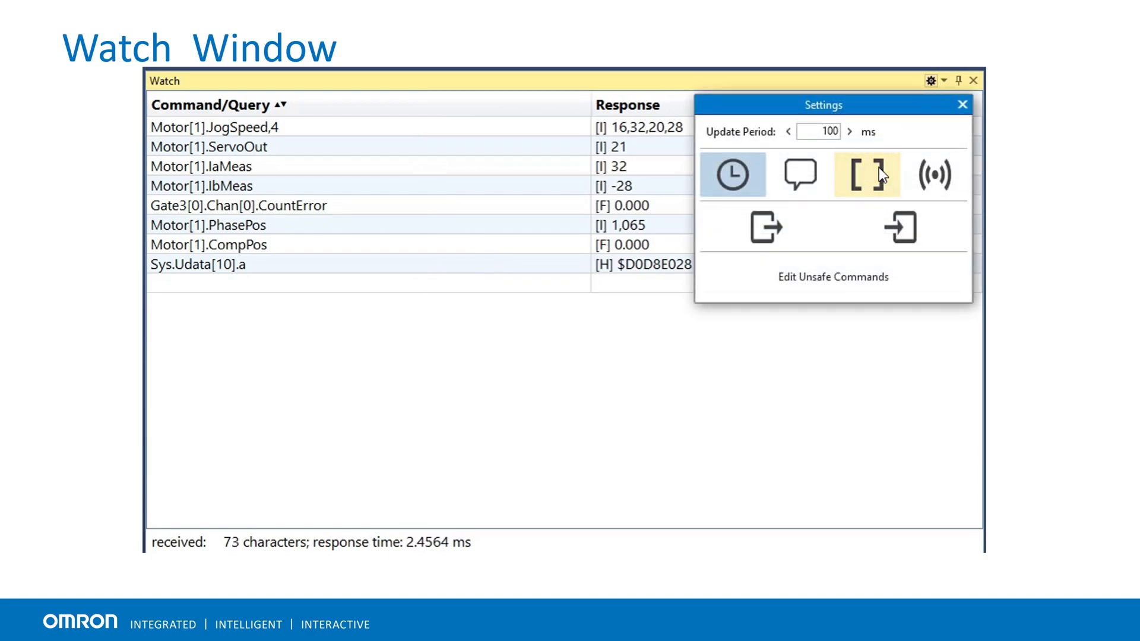
left_click(866, 173)
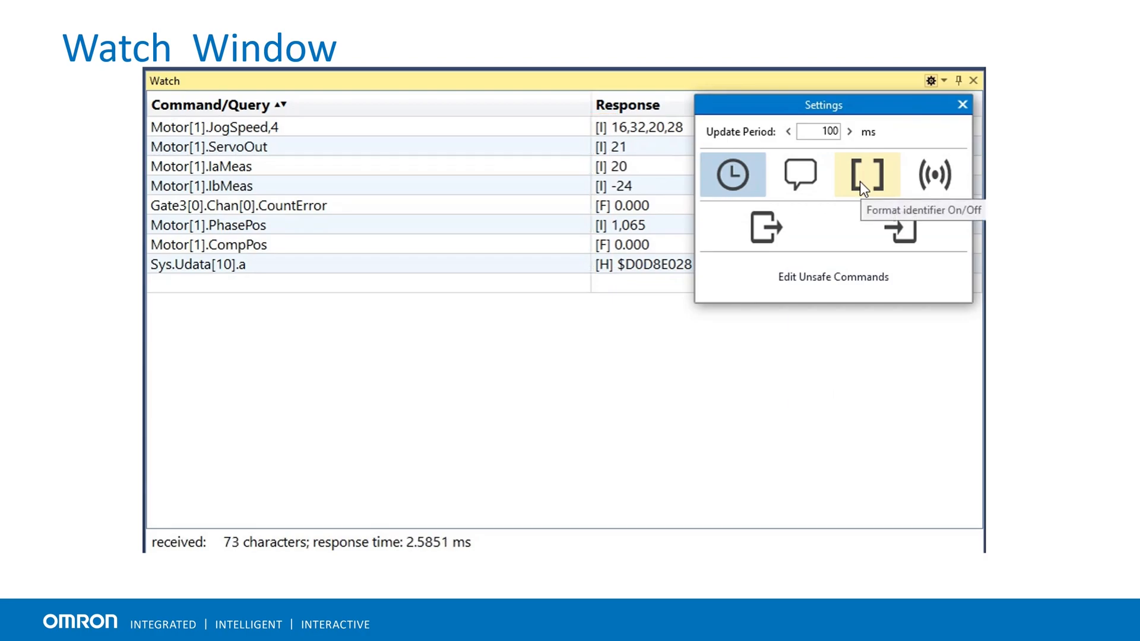
left_click(867, 175)
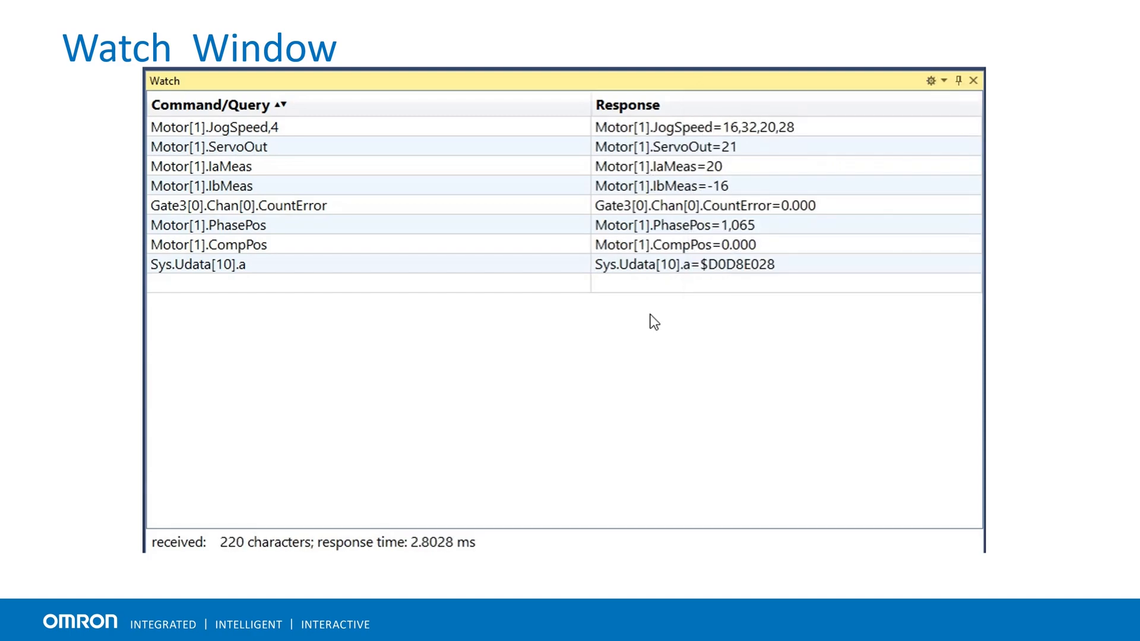
left_click(931, 81)
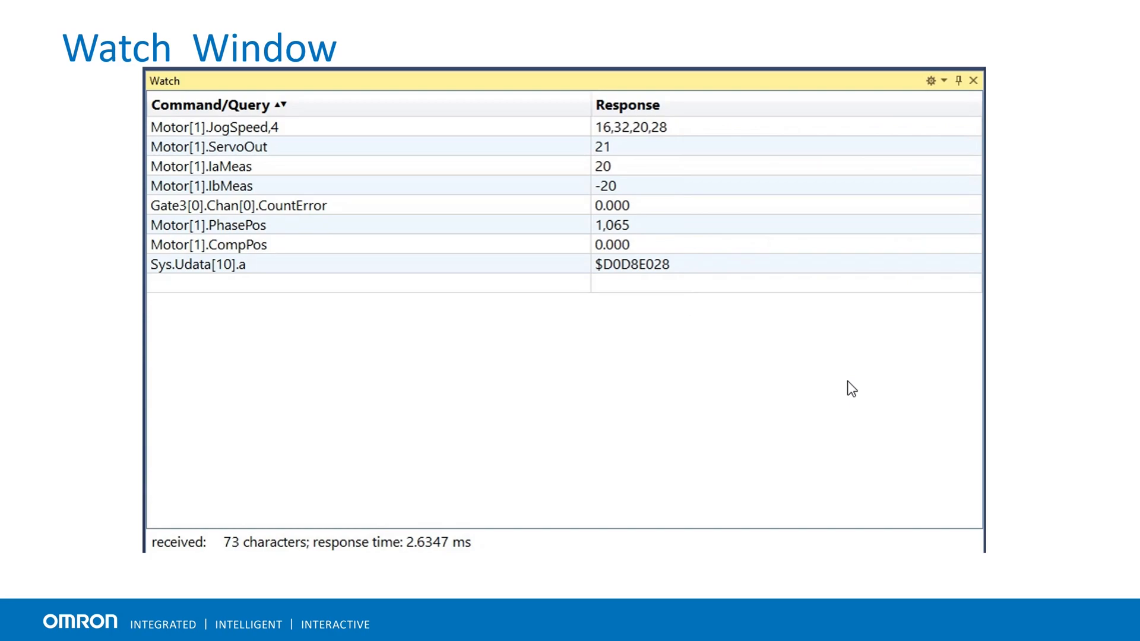
- Export the Watch entries from Settings and clear the watch table
left_click(934, 80)
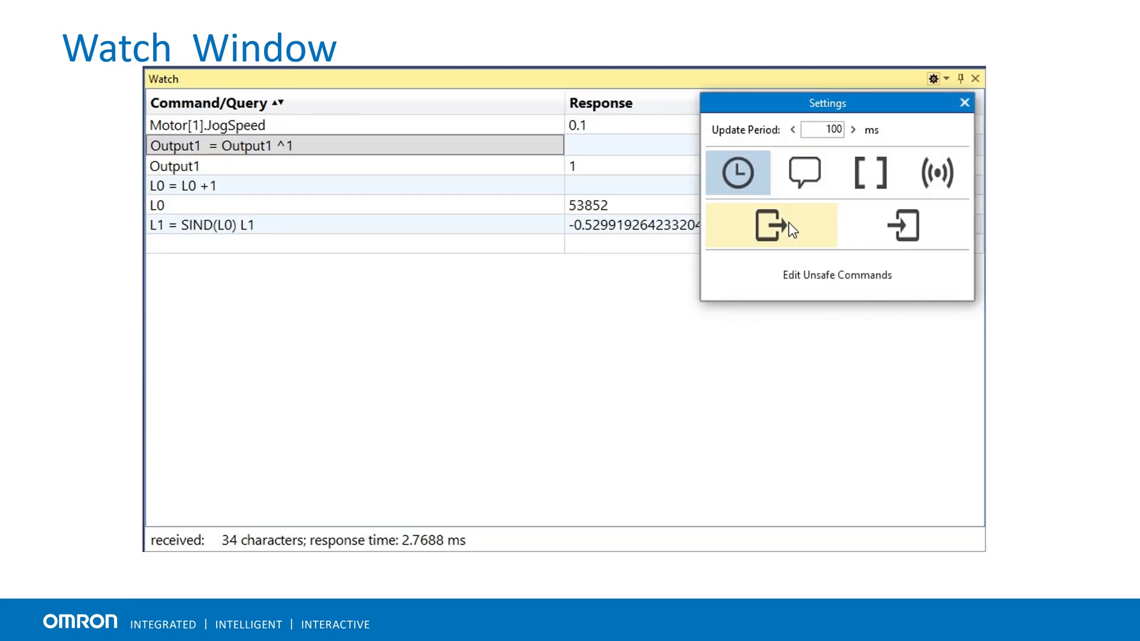
left_click(770, 224)
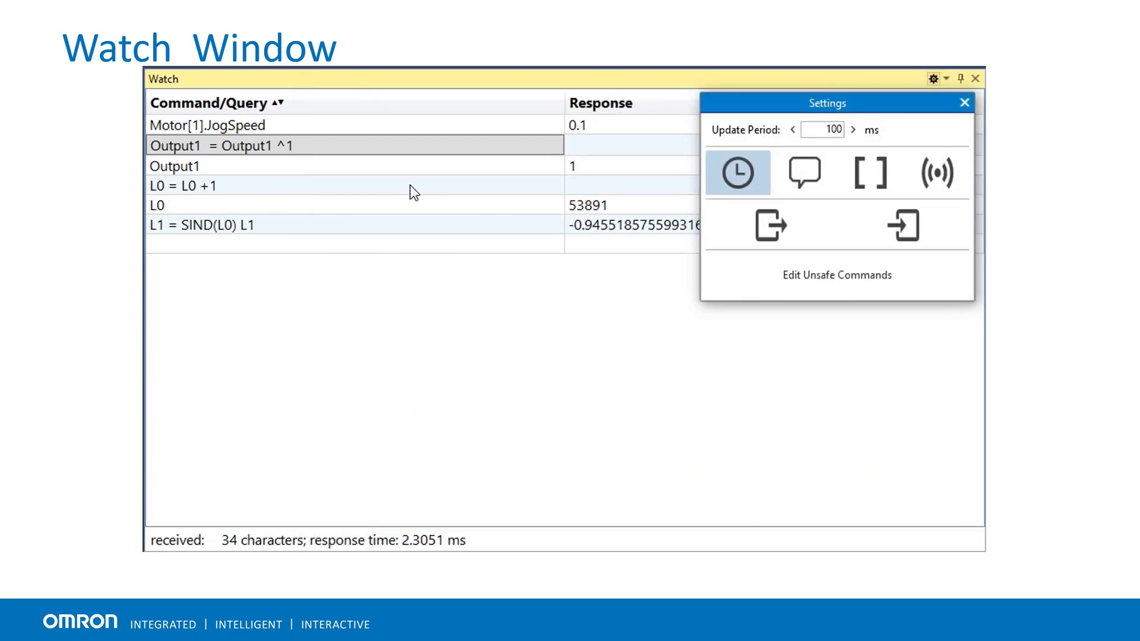
right_click(291, 185)
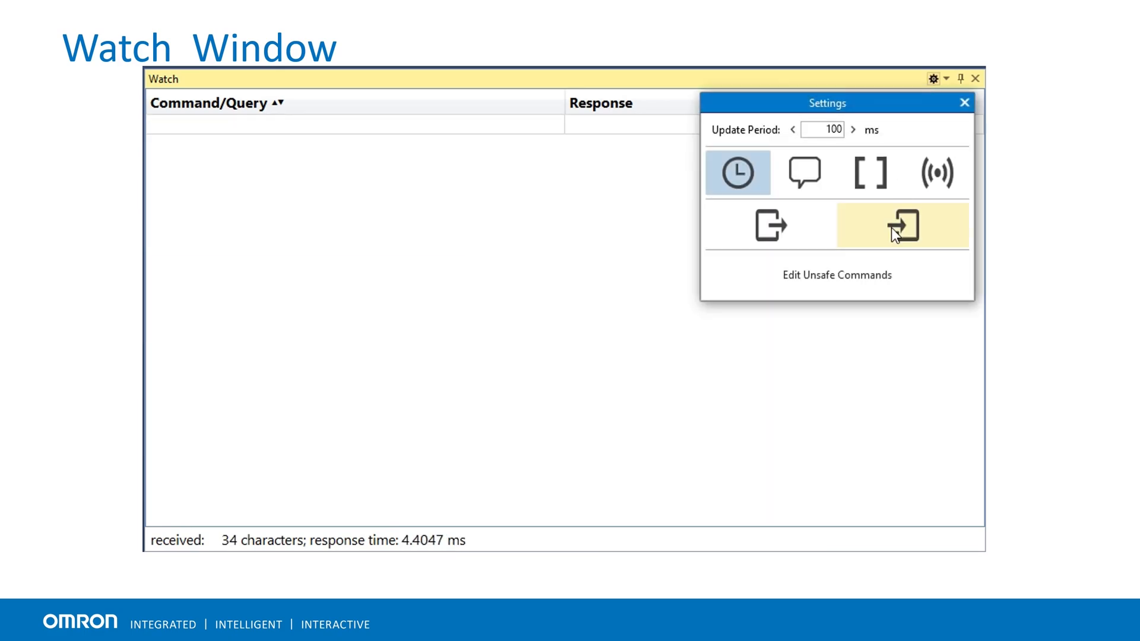
- Import Watch.wtb from the Gantry folder, restoring the JogSpeed, Output1, L0 and L1 entries
left_click(903, 226)
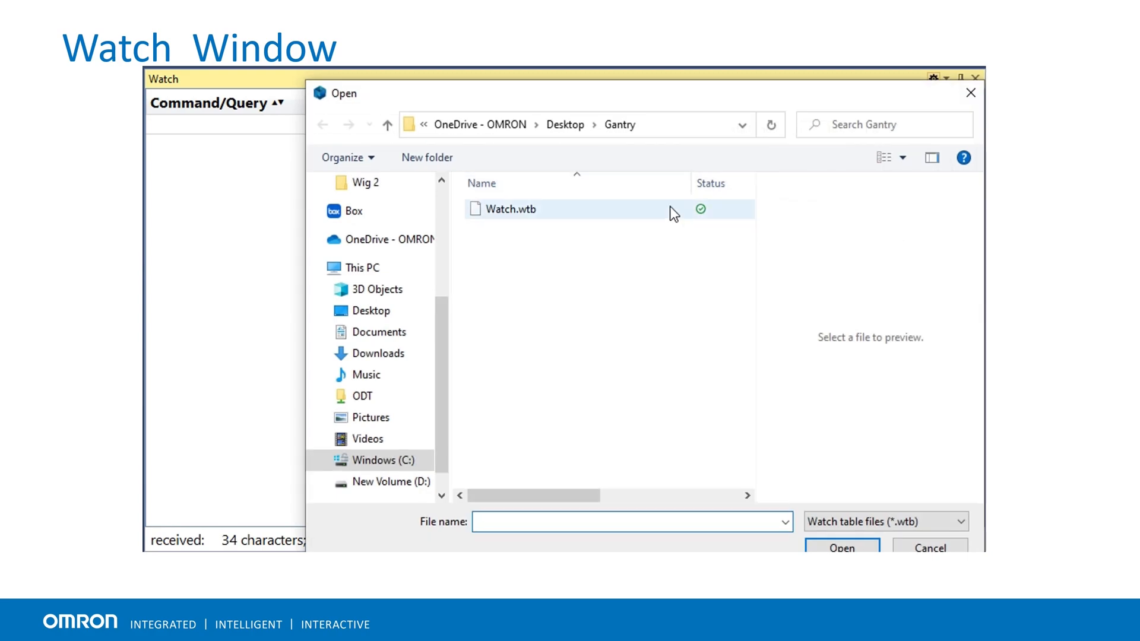
left_click(511, 209)
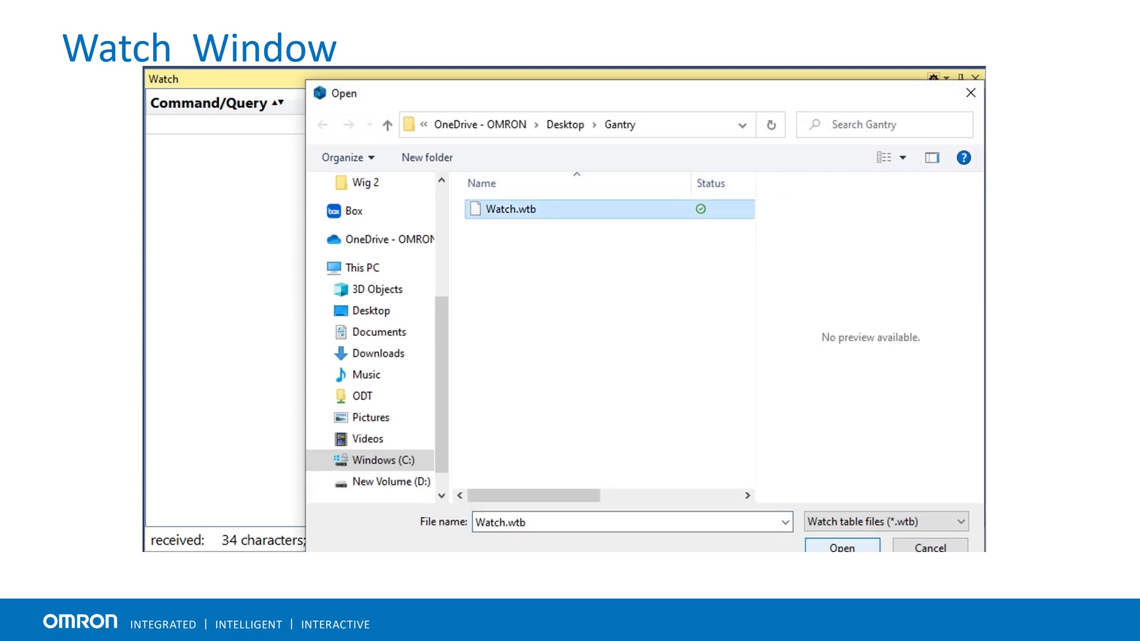
left_click(841, 548)
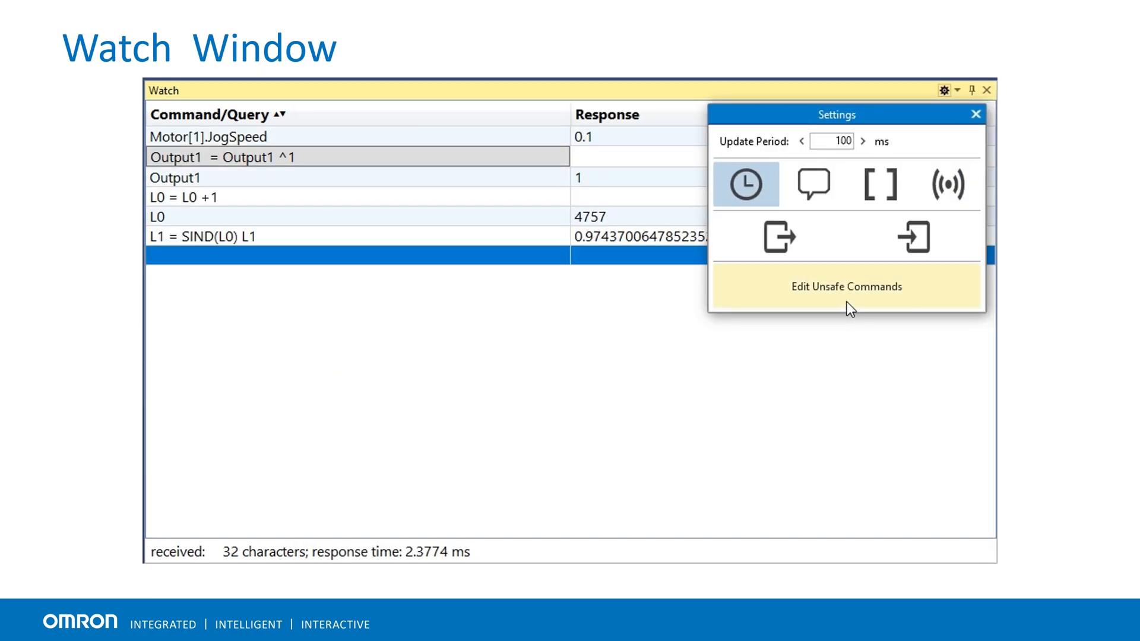
- Review the Edit Unsafe Commands list, then see $$$ rejected with a Command Error
left_click(846, 286)
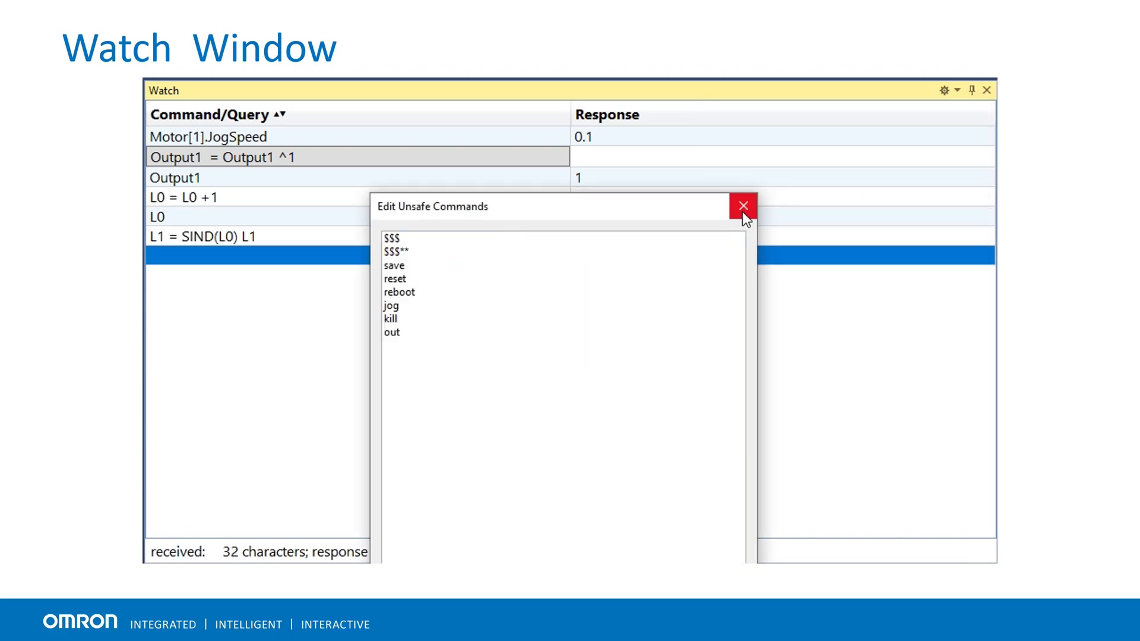
left_click(742, 206)
type("$$$")
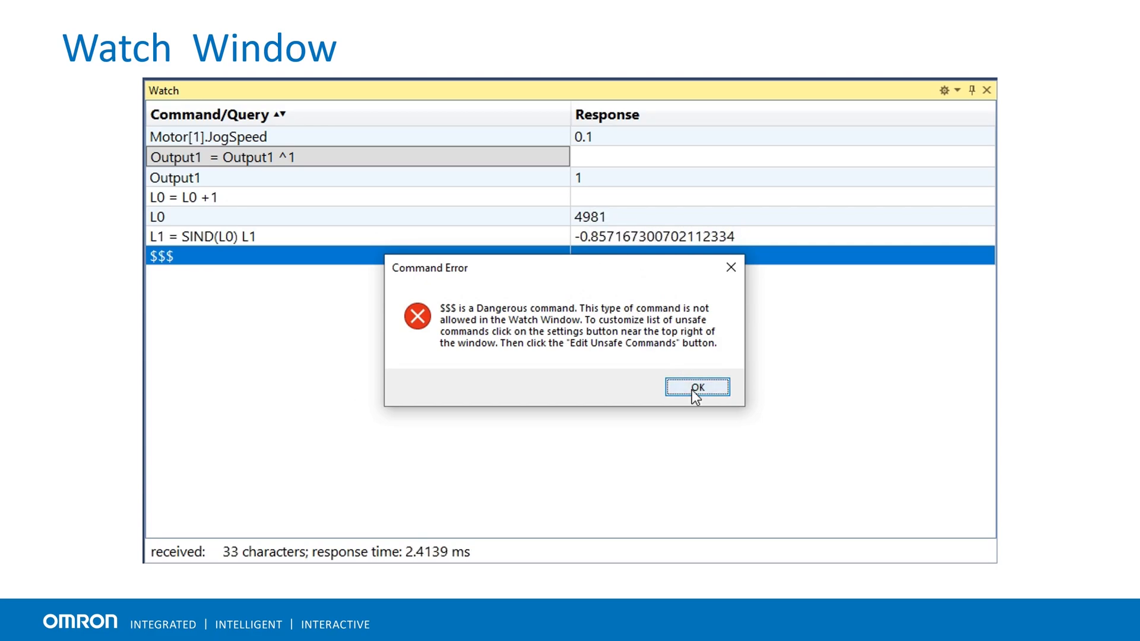
left_click(696, 387)
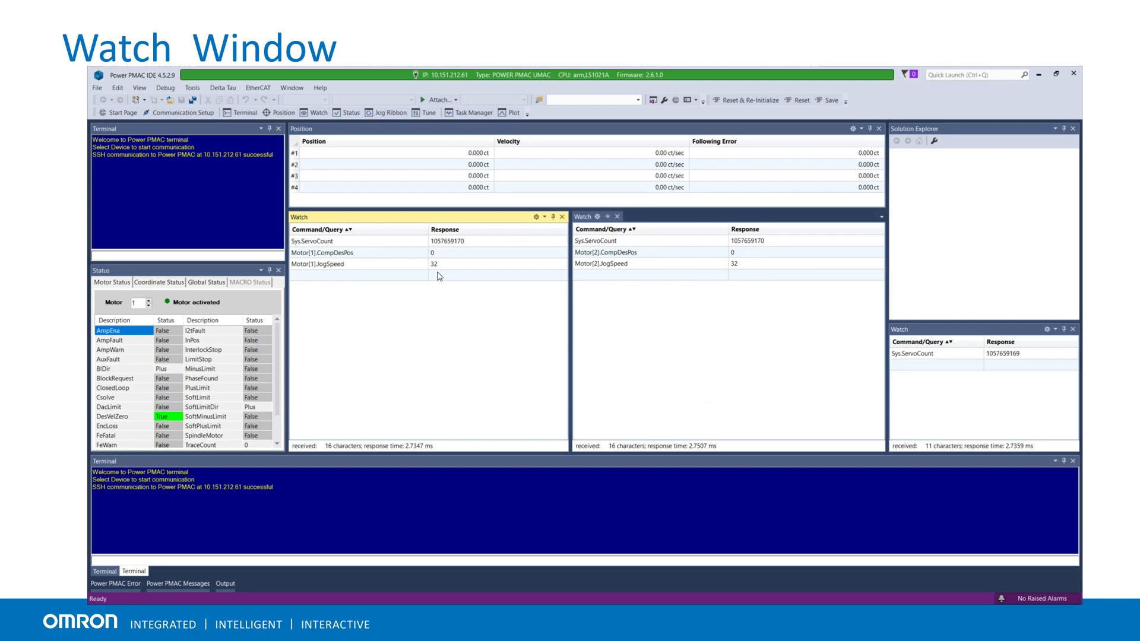